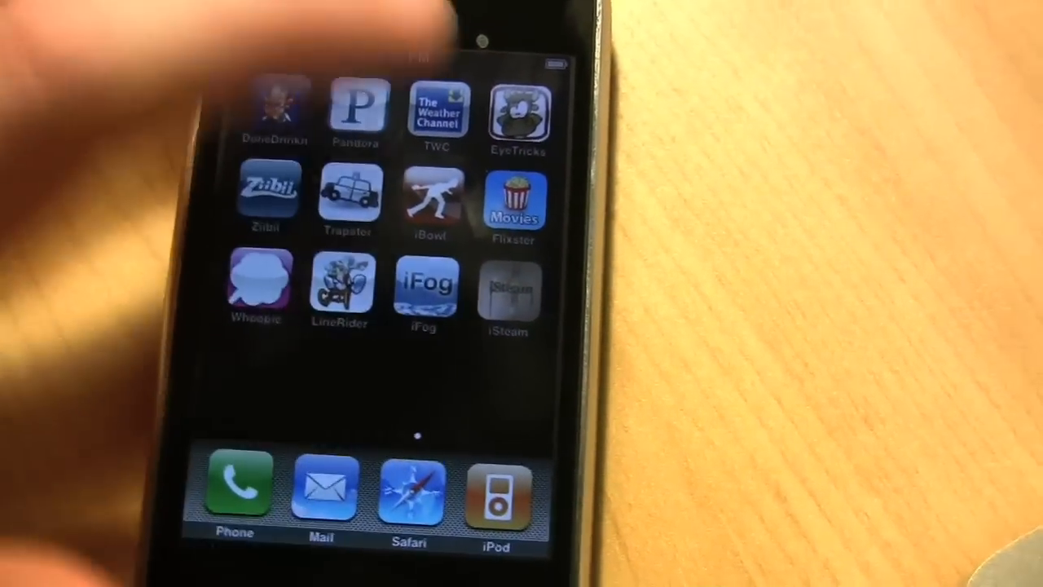
- Launch iSteam from the iPhone home screen to show its steamy splash screen
left_click(509, 290)
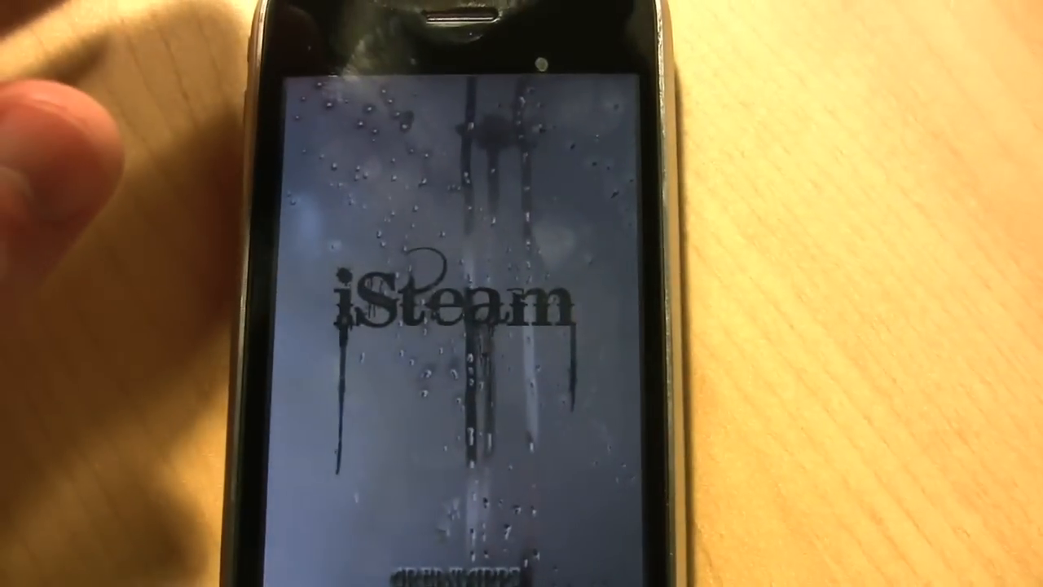